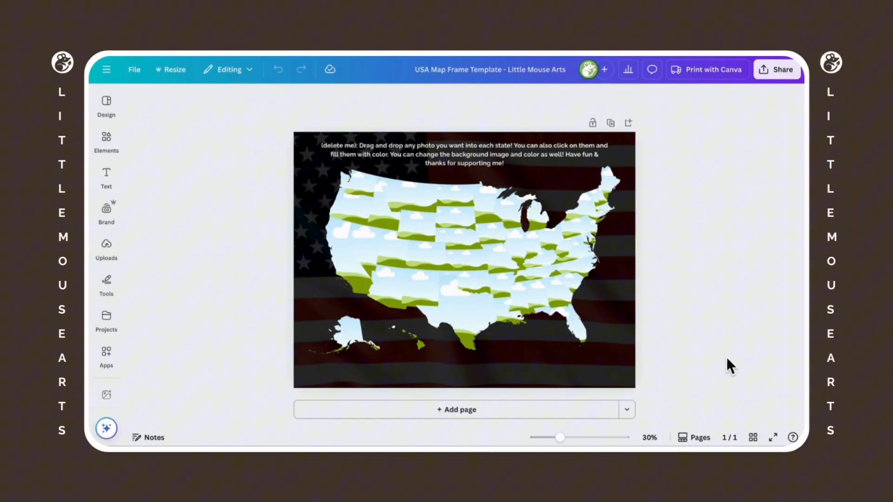
# Step: Open europe.svg from Downloads so each country loads as its own named layer
pyautogui.click(567, 279)
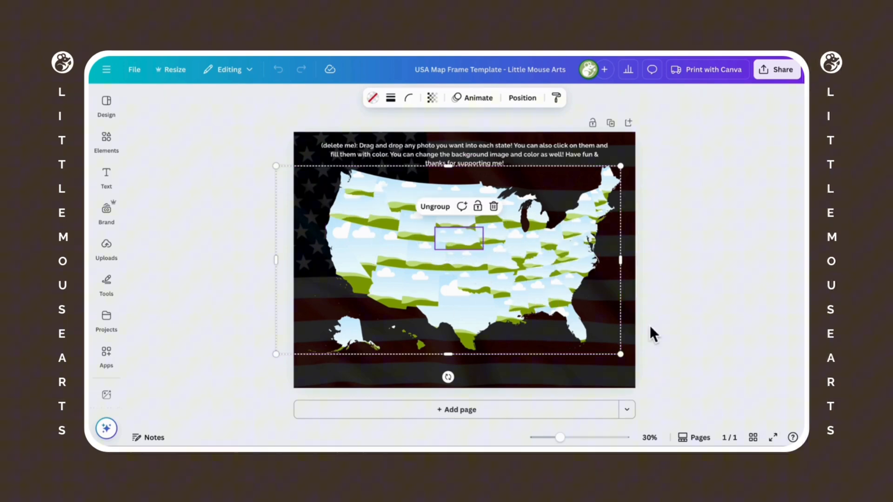
pyautogui.click(652, 333)
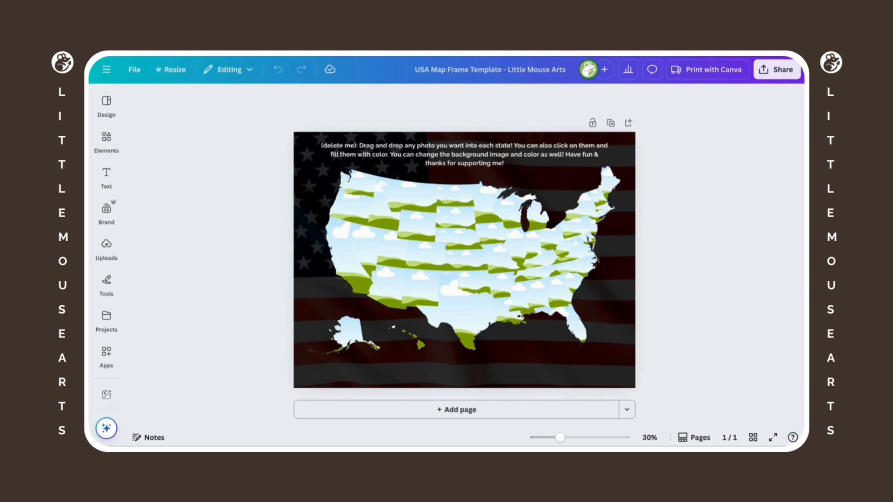
pyautogui.moveTo(732, 253)
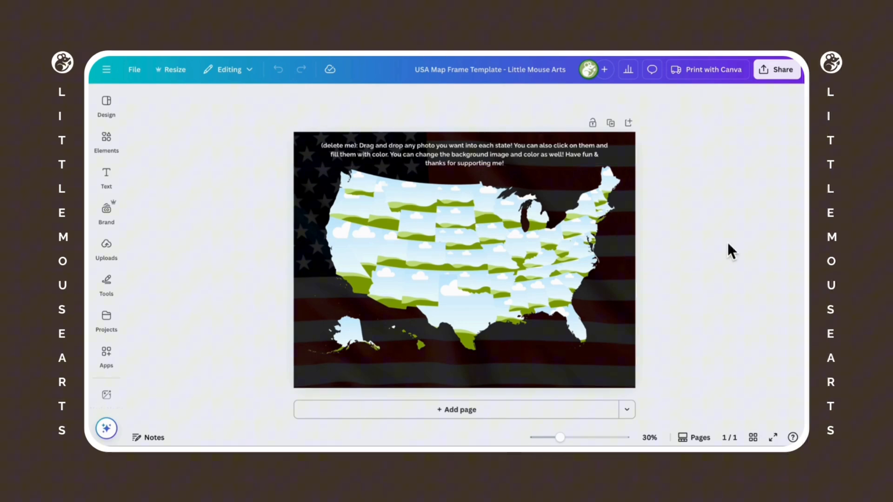
pyautogui.moveTo(467, 117)
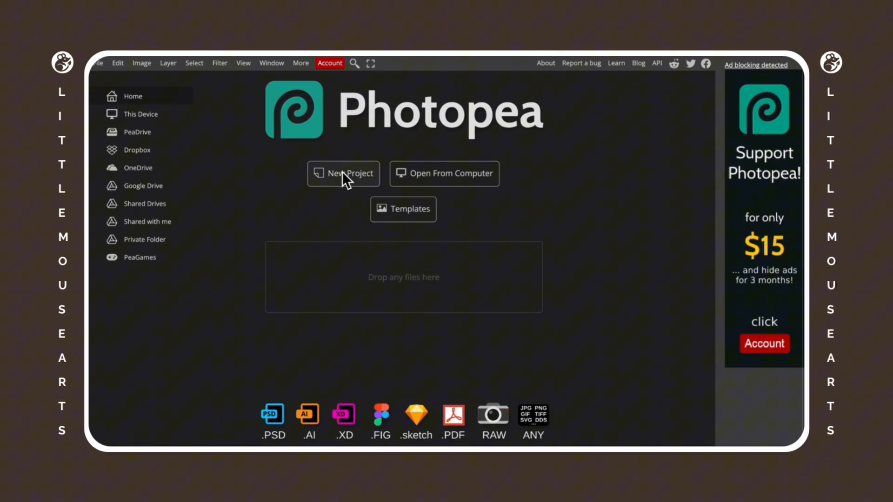
pyautogui.click(99, 63)
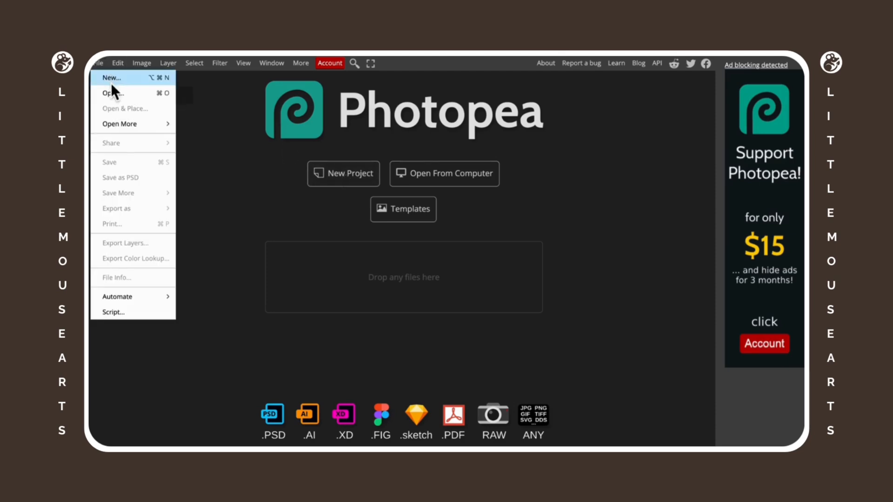
pyautogui.click(113, 93)
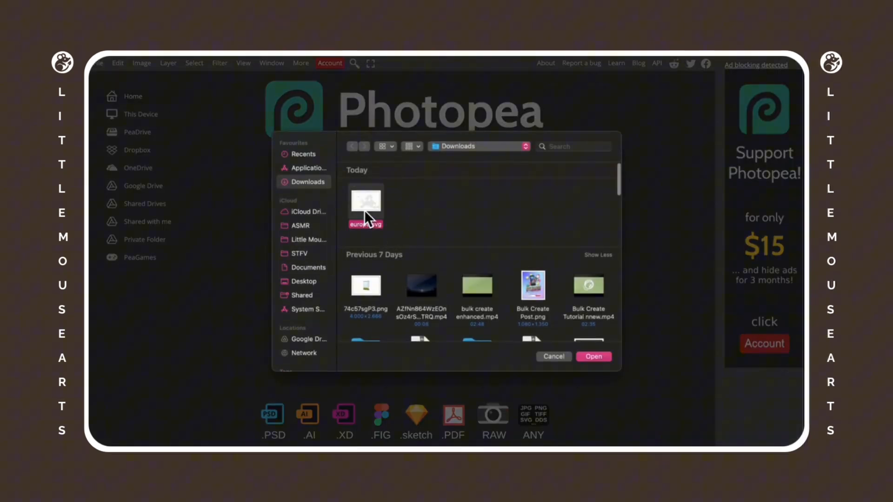
pyautogui.click(593, 357)
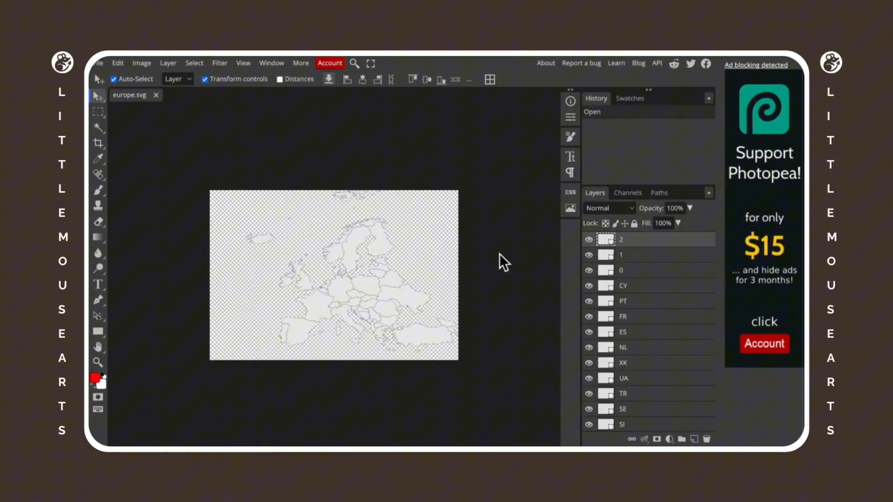
pyautogui.moveTo(688, 335)
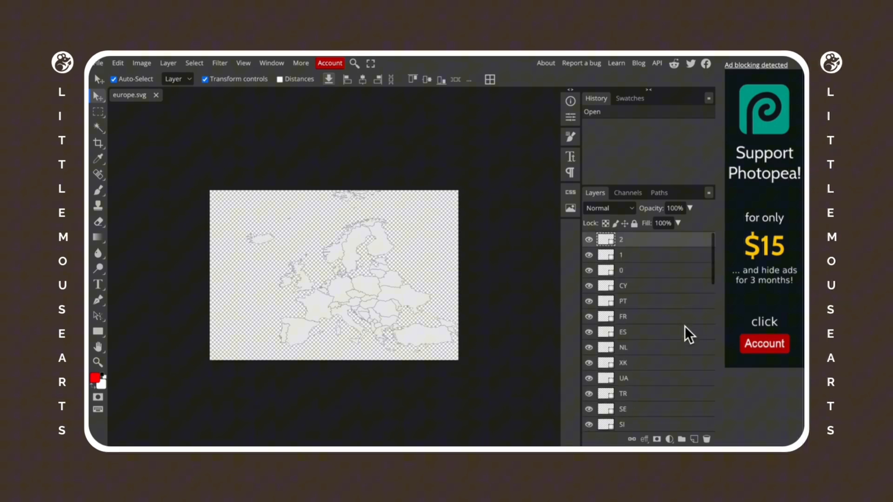
pyautogui.moveTo(499, 214)
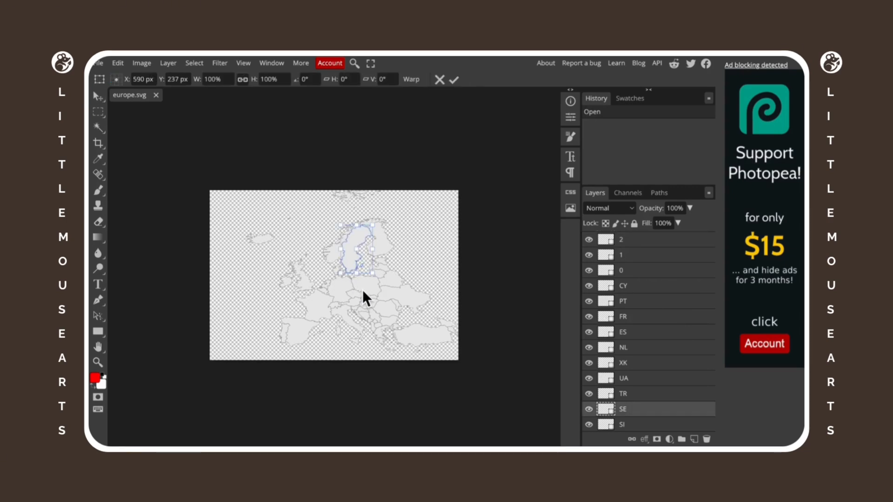
pyautogui.scroll(-3)
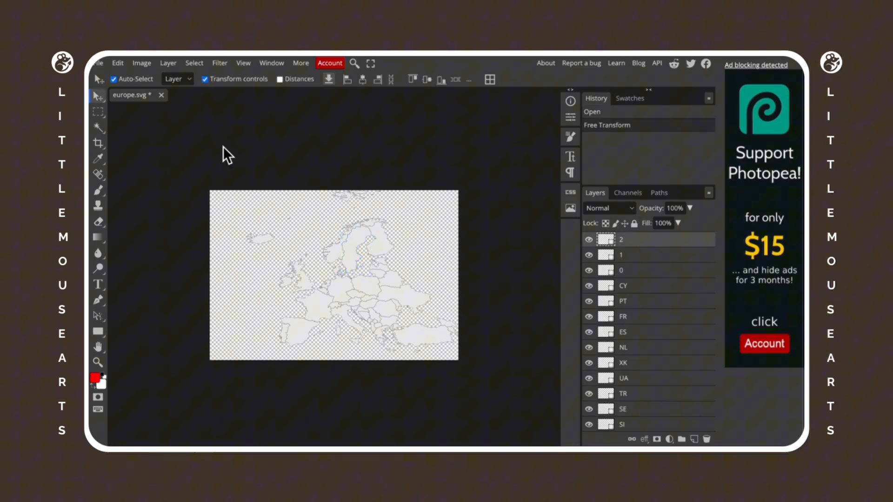
# Step: Place the pink image via Open & Place and clip it to the country layer beneath
pyautogui.click(103, 63)
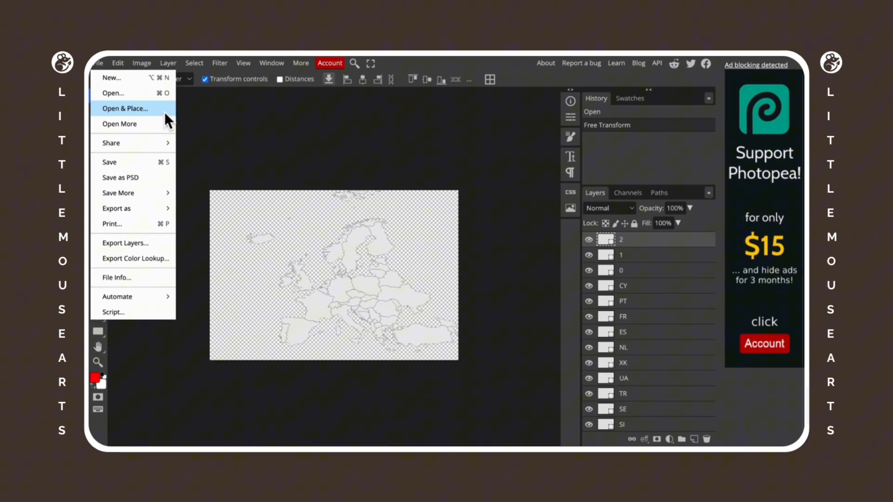
pyautogui.click(125, 109)
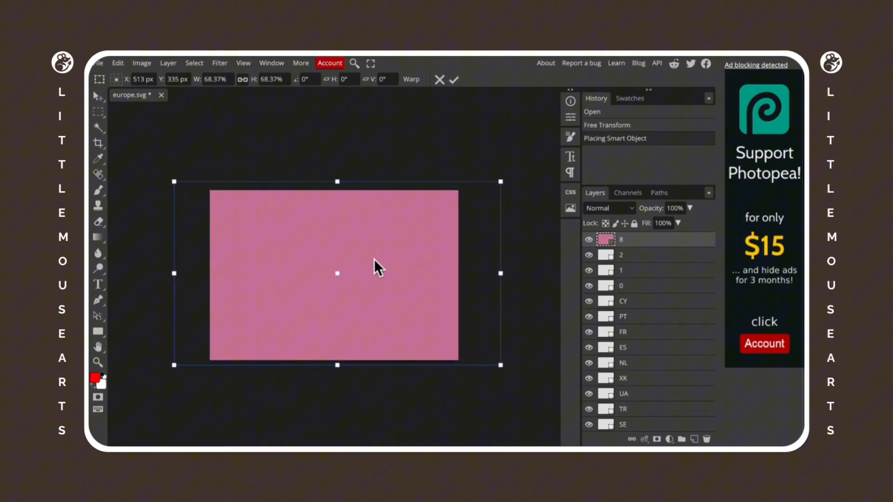
pyautogui.scroll(-3)
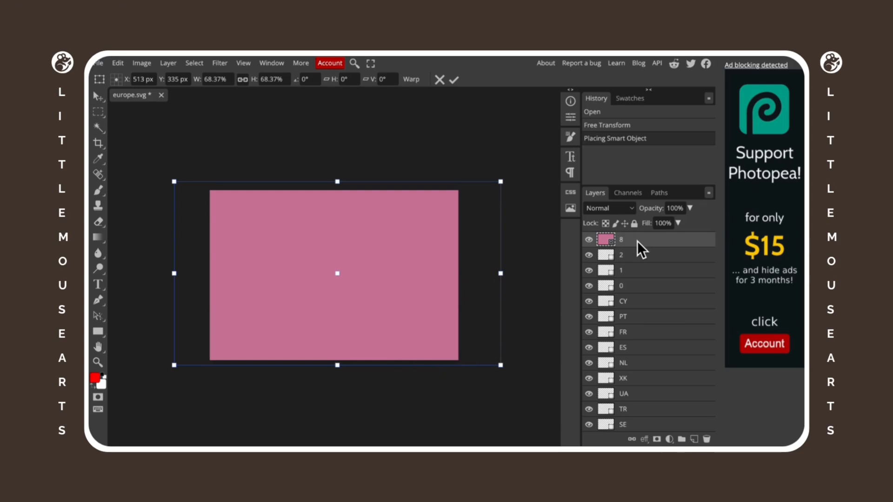
pyautogui.rightClick(621, 239)
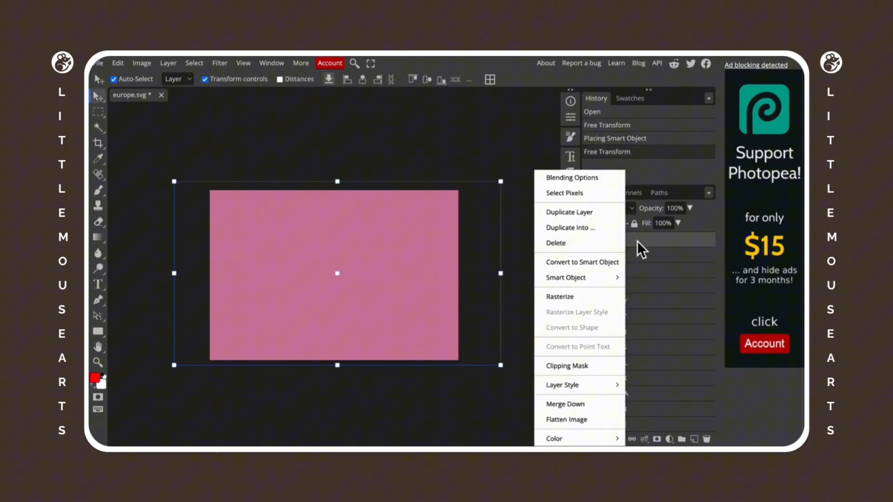
pyautogui.moveTo(567, 277)
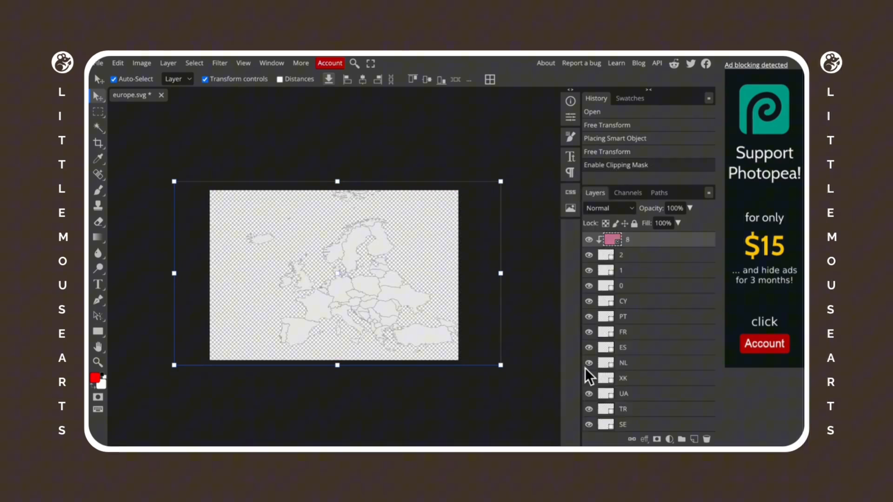
pyautogui.moveTo(661, 248)
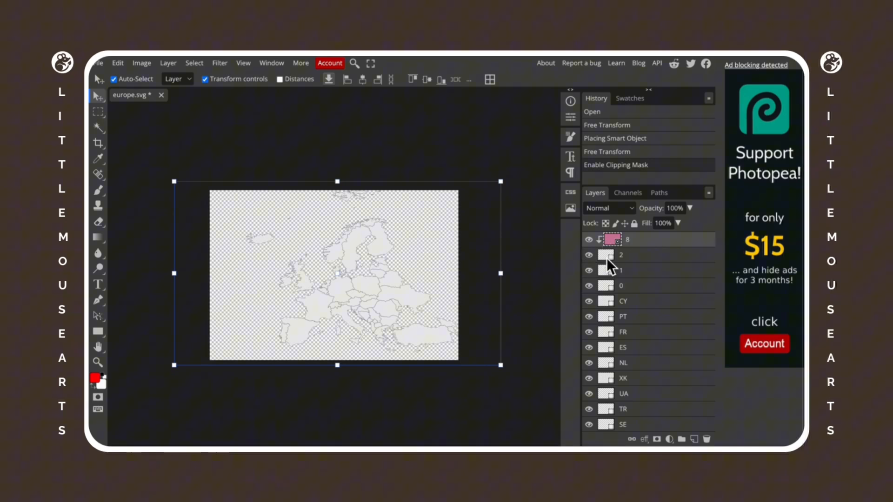
pyautogui.moveTo(679, 251)
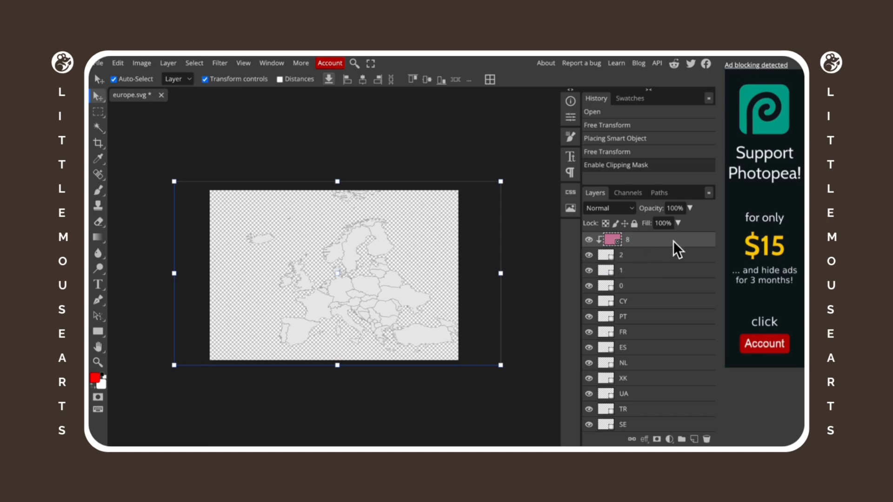
# Step: Duplicate the clipped pink layer (Ctrl+J) above each country layer to fill the map pink
pyautogui.press('Ctrl+J')
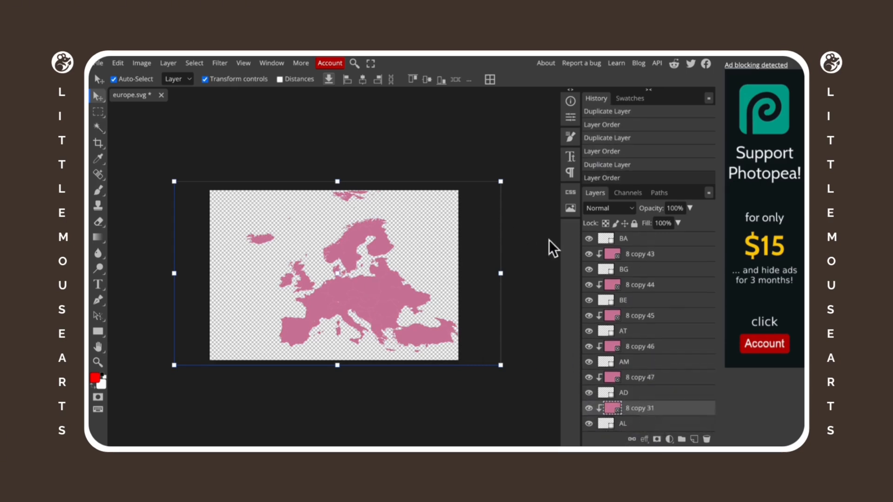
pyautogui.scroll(-3)
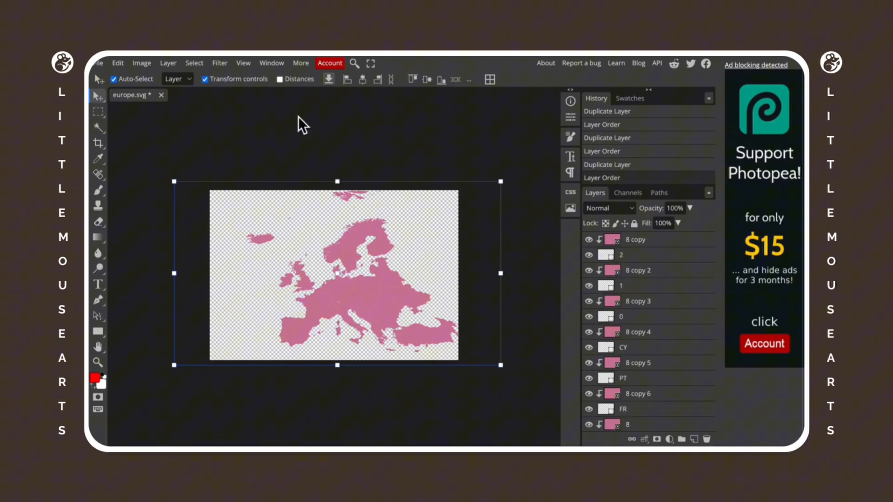
# Step: Upload europe.psd from Downloads and add it to the page as separate country pieces
pyautogui.click(100, 63)
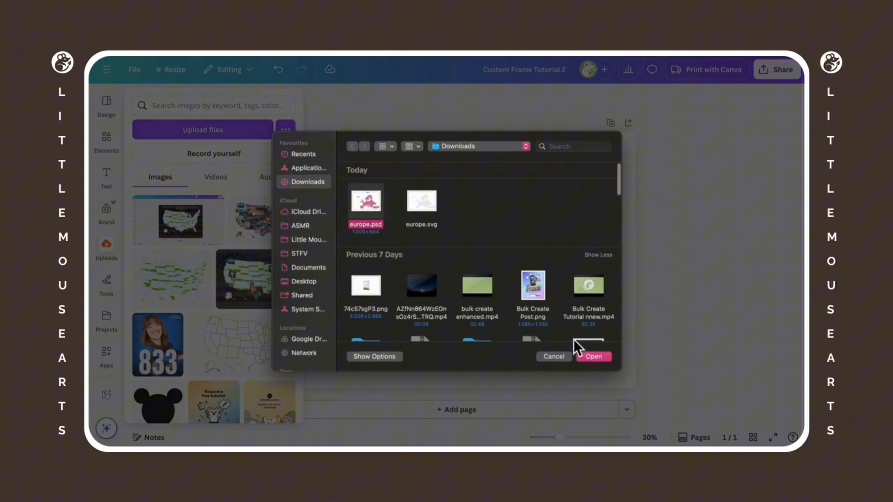
pyautogui.click(593, 356)
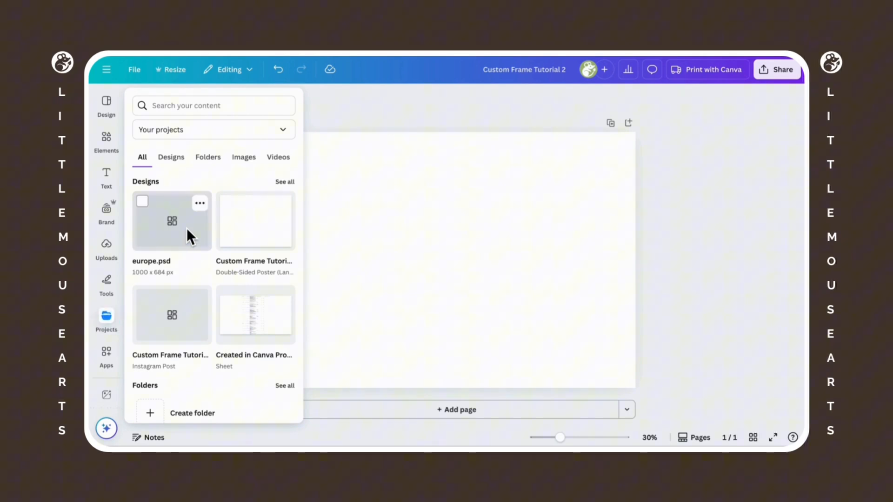
pyautogui.click(171, 221)
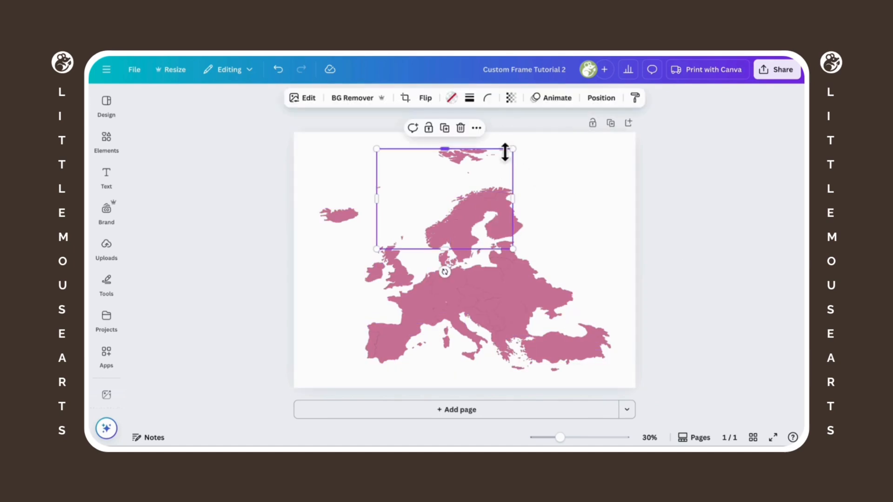
# Step: Drag the cloud landscape photo into the country frames across the Europe map
pyautogui.click(477, 127)
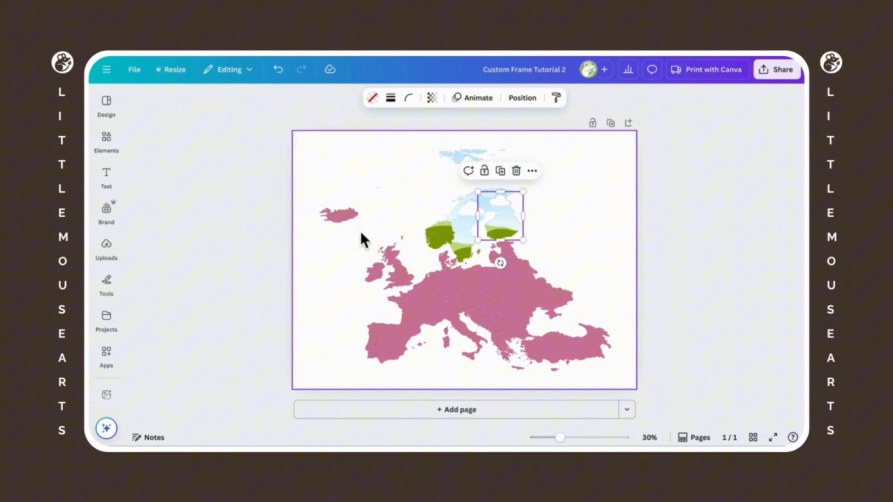
pyautogui.moveTo(500, 214); pyautogui.dragTo(394, 266)
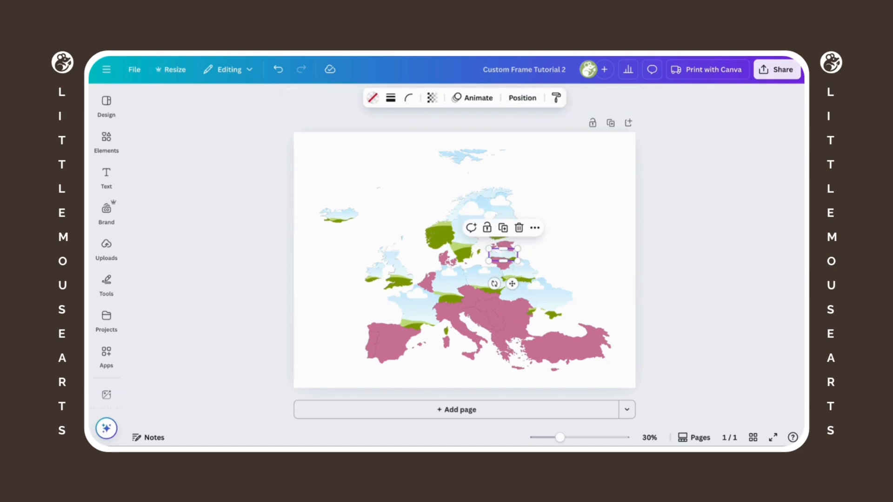
pyautogui.click(428, 279)
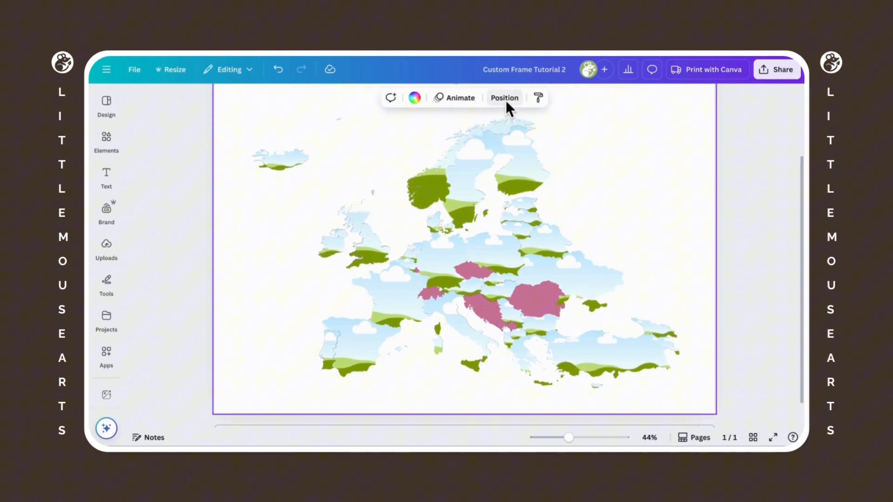
# Step: Select the leftover unfilled countries in the Layers list and fill them with the cloud photo
pyautogui.click(503, 98)
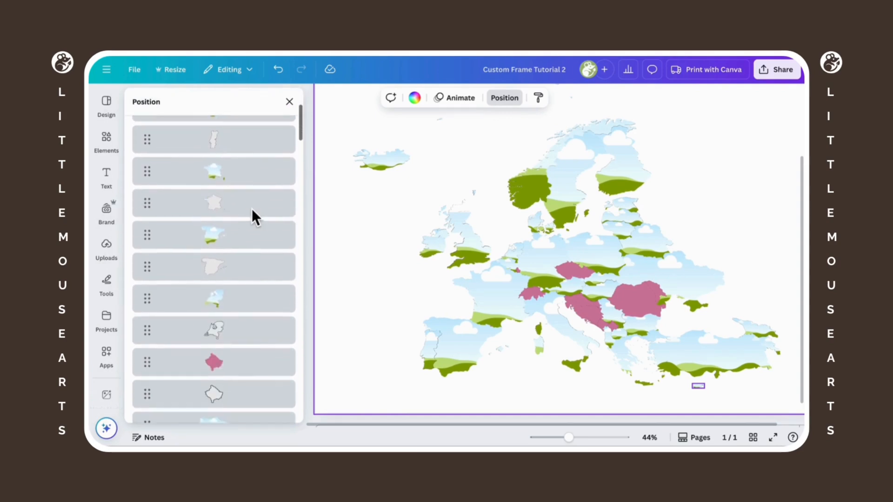
pyautogui.click(214, 217)
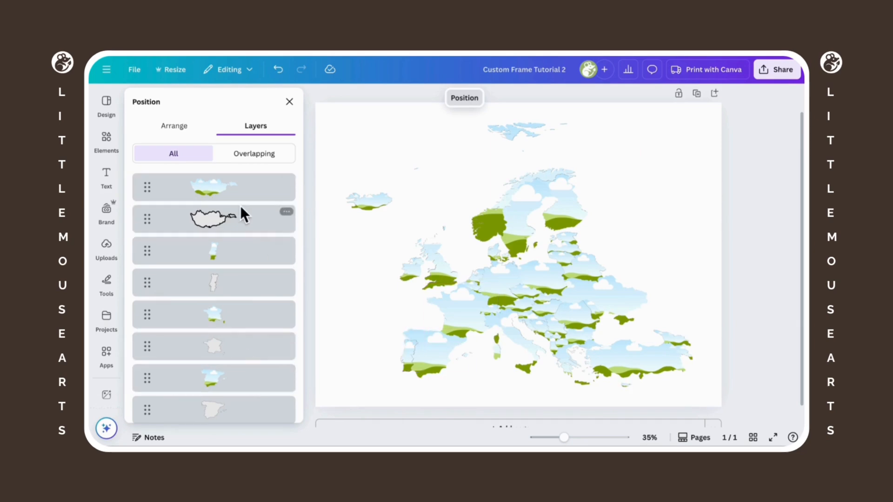
pyautogui.click(214, 219)
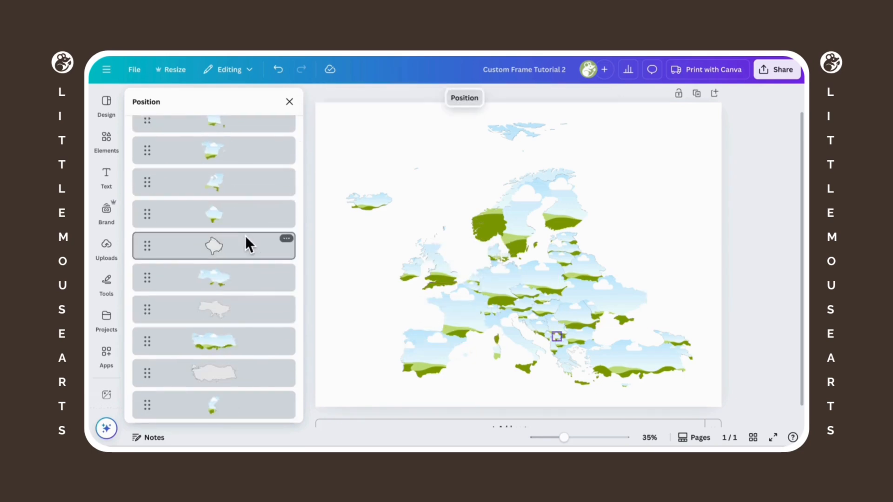
pyautogui.click(214, 309)
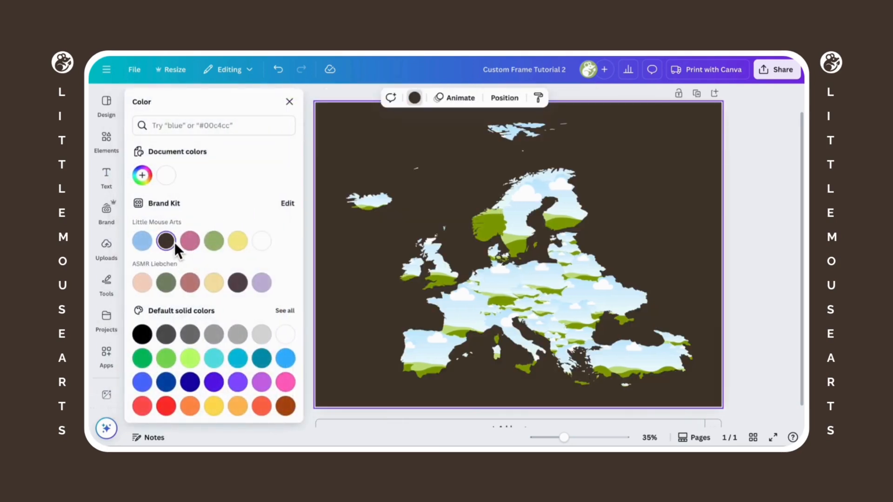
# Step: Make the page background dark brown and search Elements for 'europe' photos
pyautogui.click(289, 101)
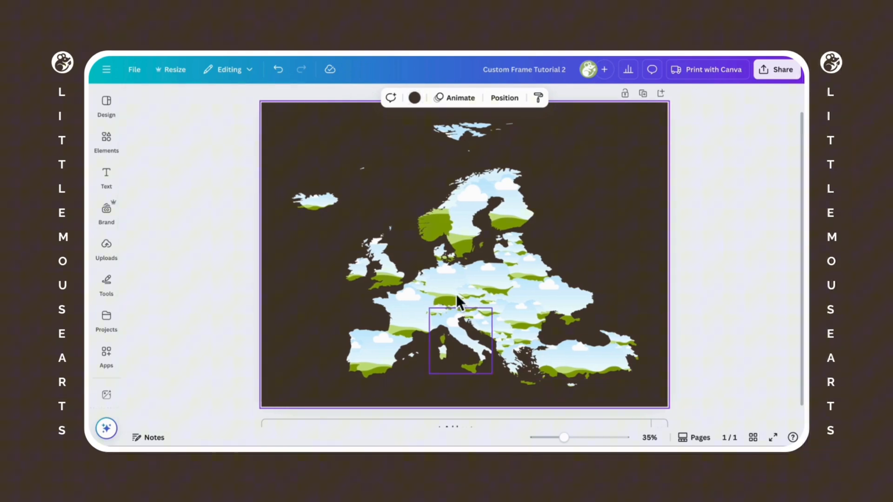
pyautogui.click(106, 139)
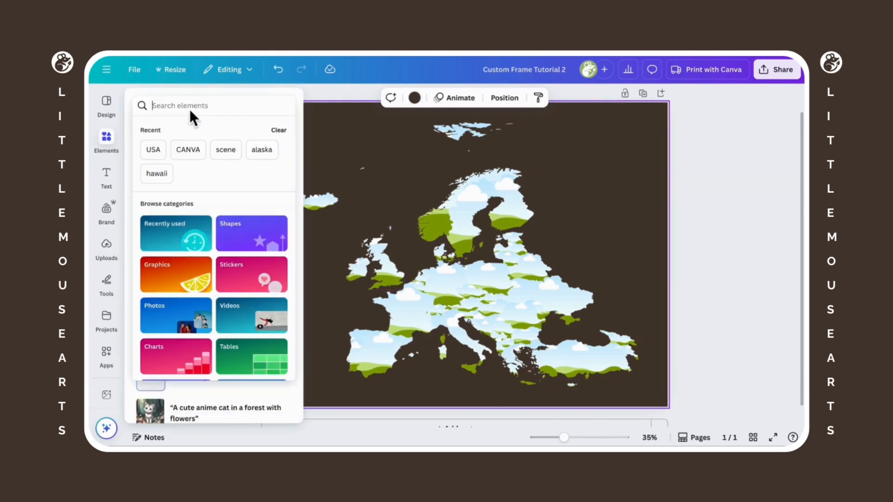
pyautogui.write('europe')
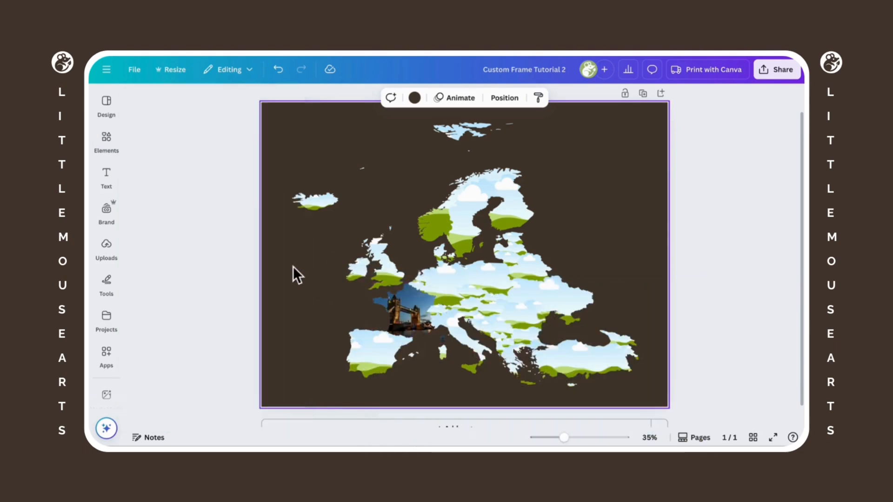
# Step: Drop city landmark photos into Germany and France (Eiffel Tower), then select all country frames
pyautogui.click(106, 141)
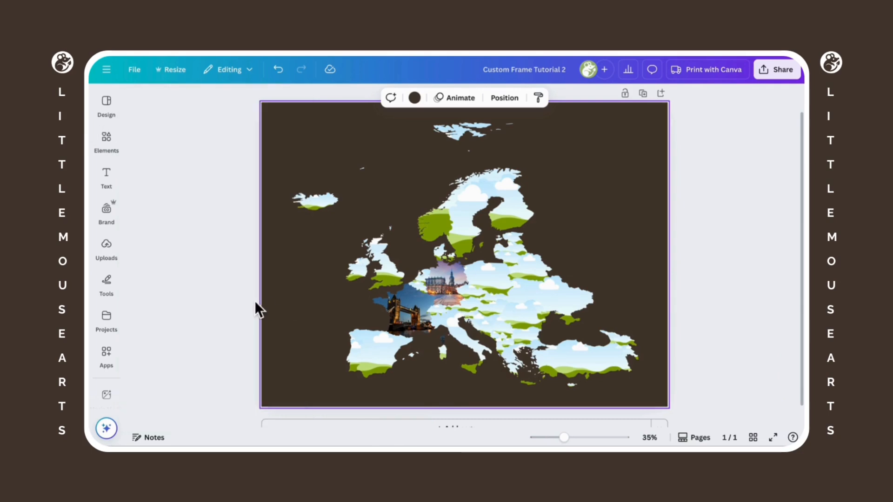
pyautogui.click(106, 140)
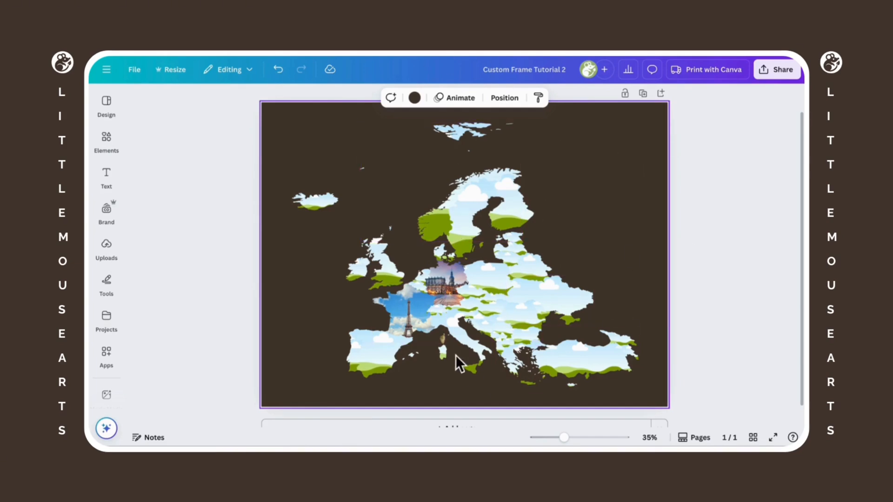
pyautogui.click(407, 311)
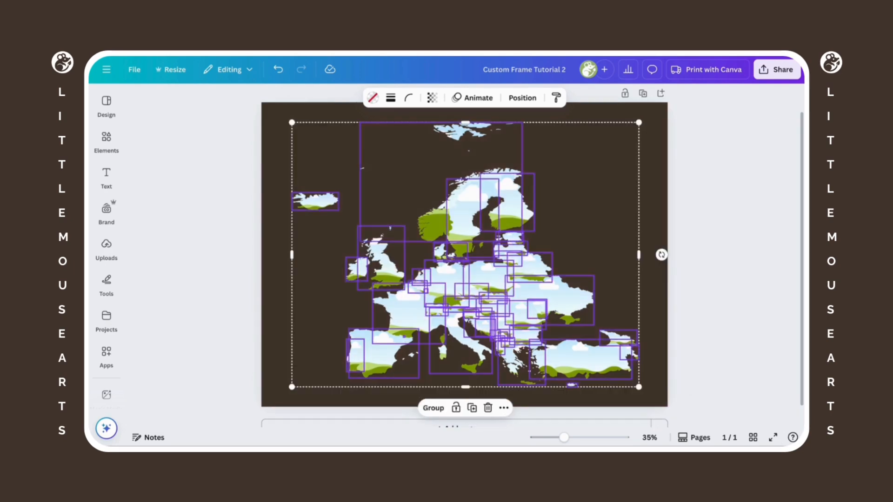
pyautogui.click(433, 407)
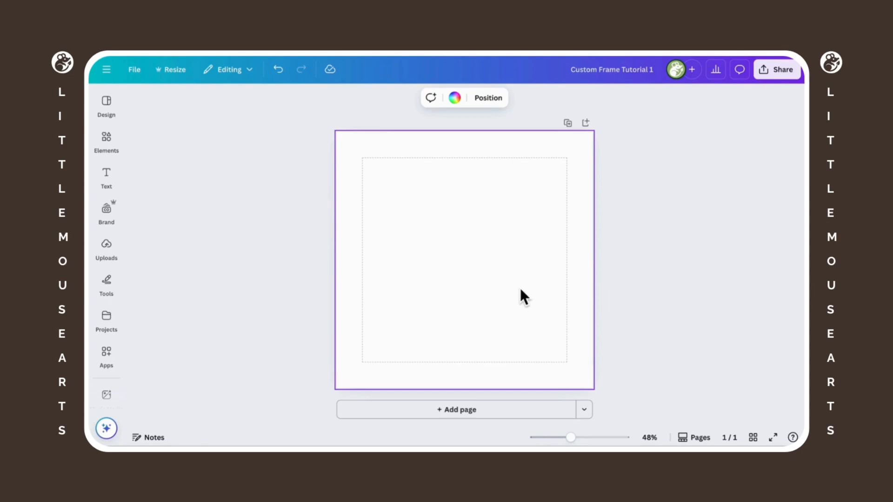
pyautogui.moveTo(503, 287)
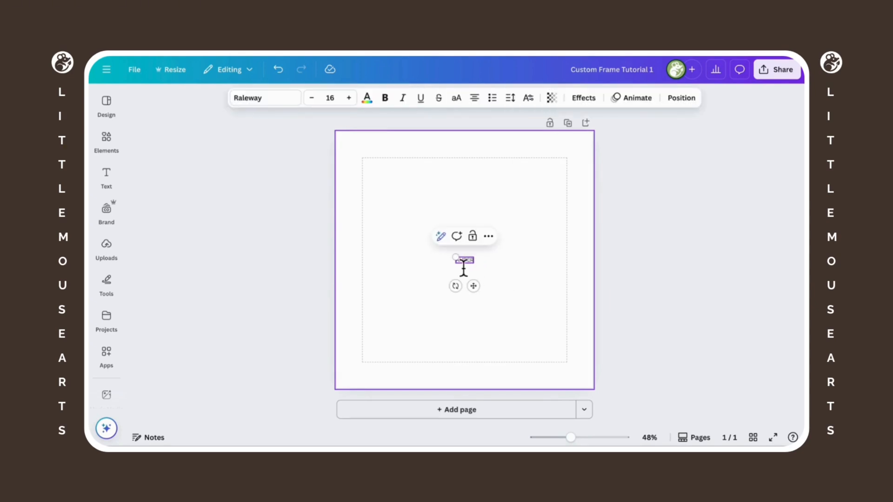
# Step: Enlarge and centre the bubble-font AMBER text on the page and add a second green AMBER page
pyautogui.moveTo(465, 262); pyautogui.dragTo(550, 276)
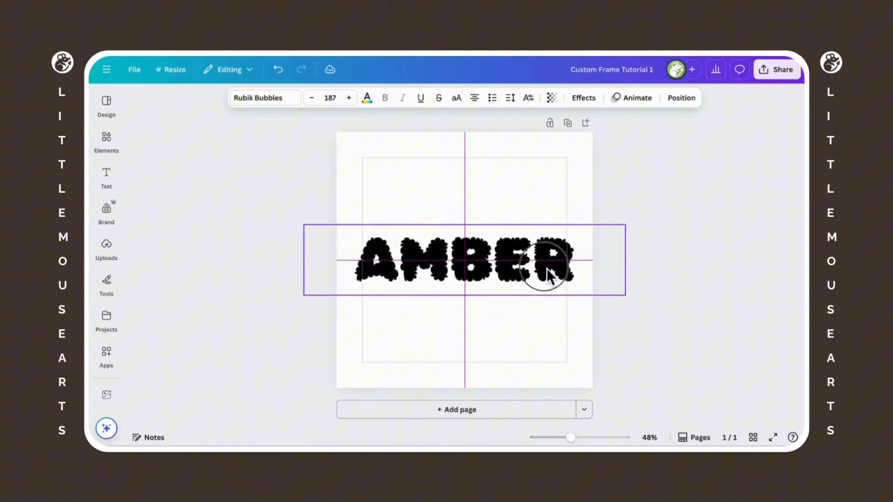
pyautogui.click(626, 318)
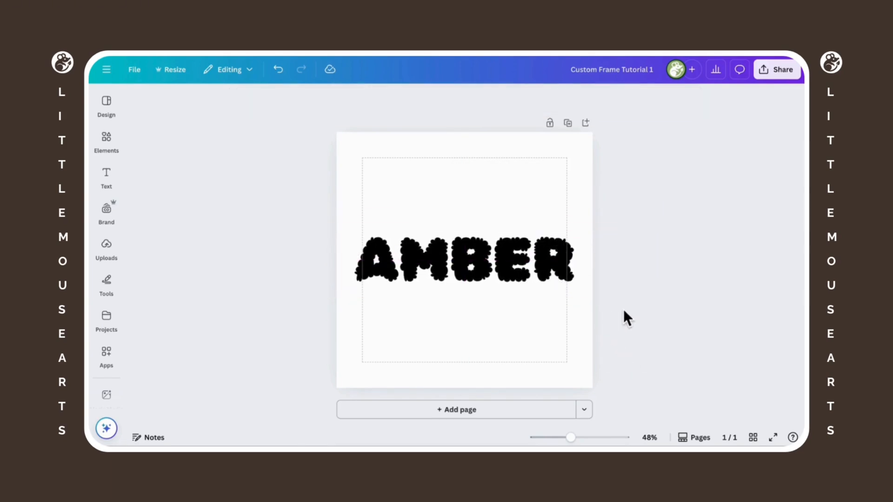
pyautogui.click(484, 182)
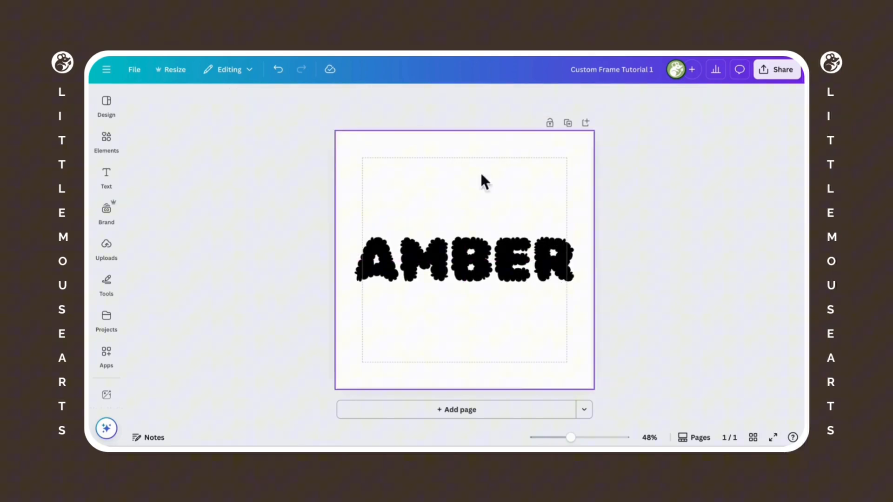
pyautogui.click(484, 263)
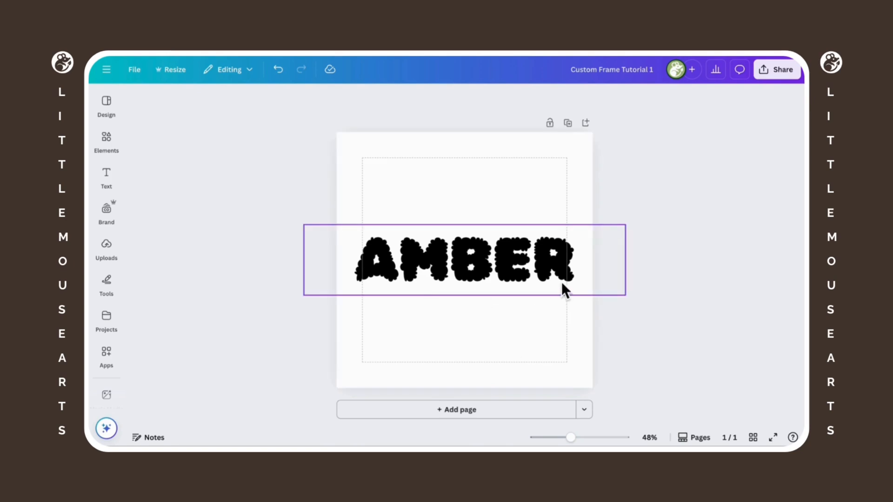
pyautogui.moveTo(596, 247)
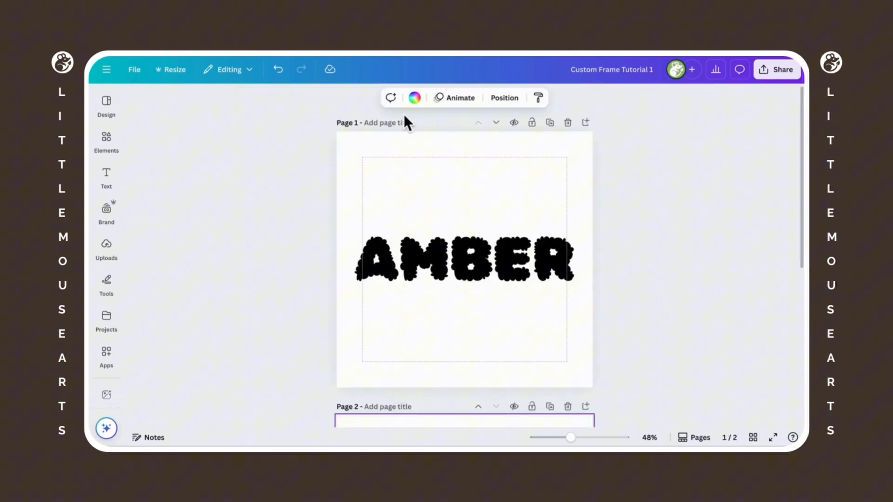
pyautogui.scroll(-3)
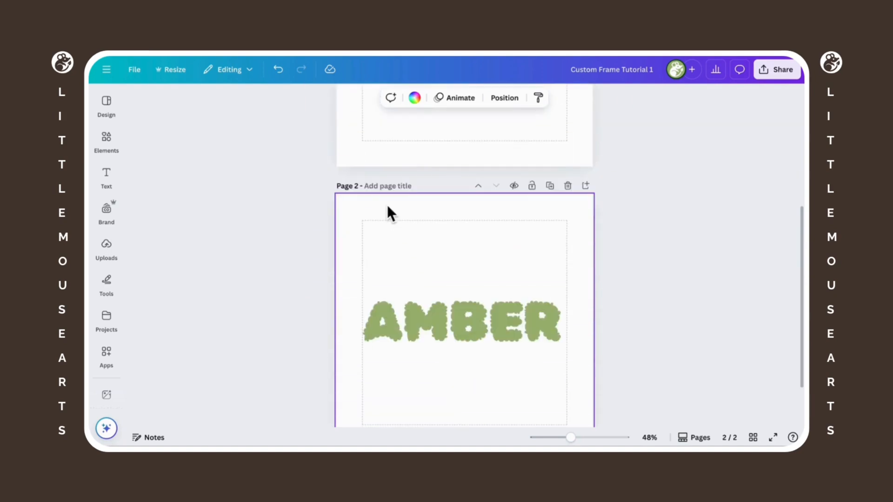
pyautogui.write('Multiple')
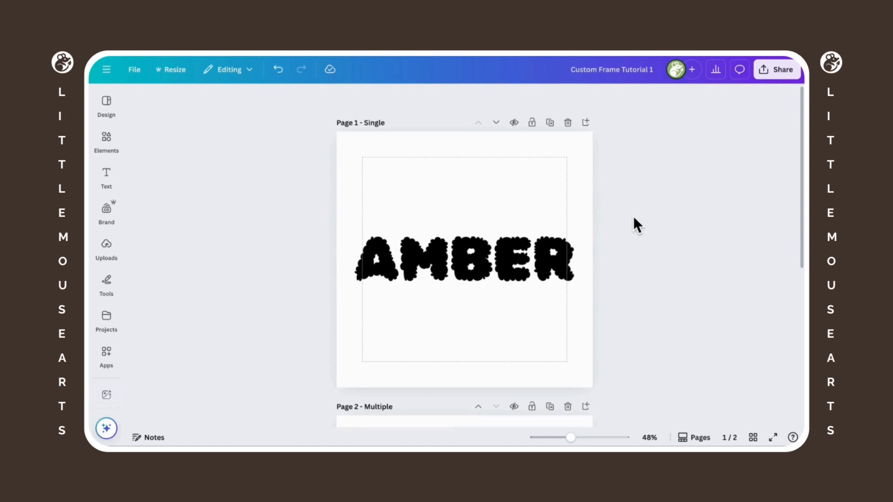
# Step: Download only page 1 with the black AMBER as a PNG image
pyautogui.click(776, 69)
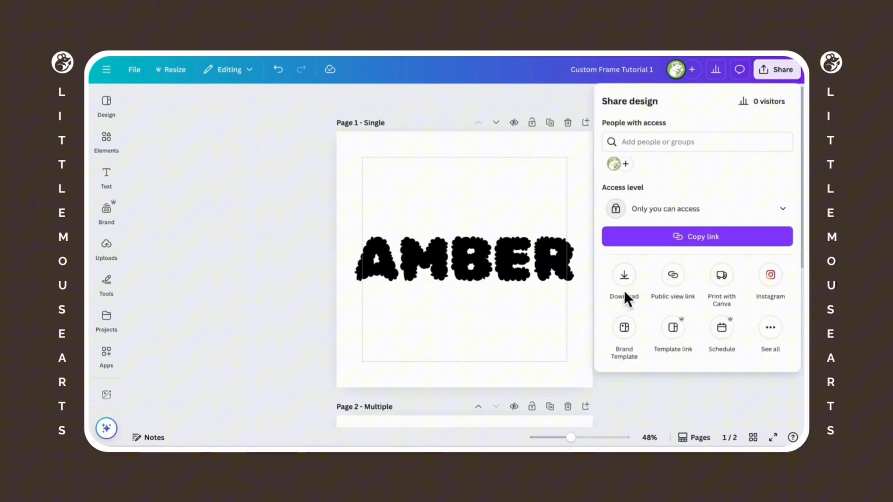
pyautogui.click(624, 275)
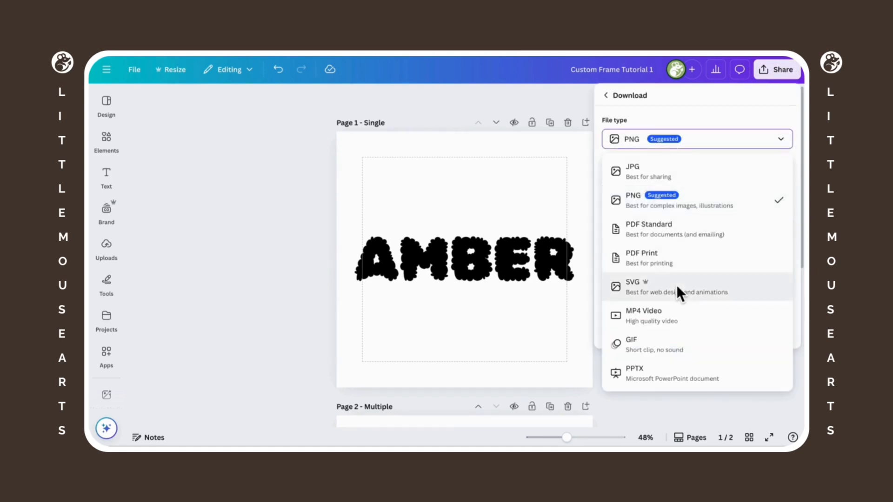
pyautogui.click(633, 287)
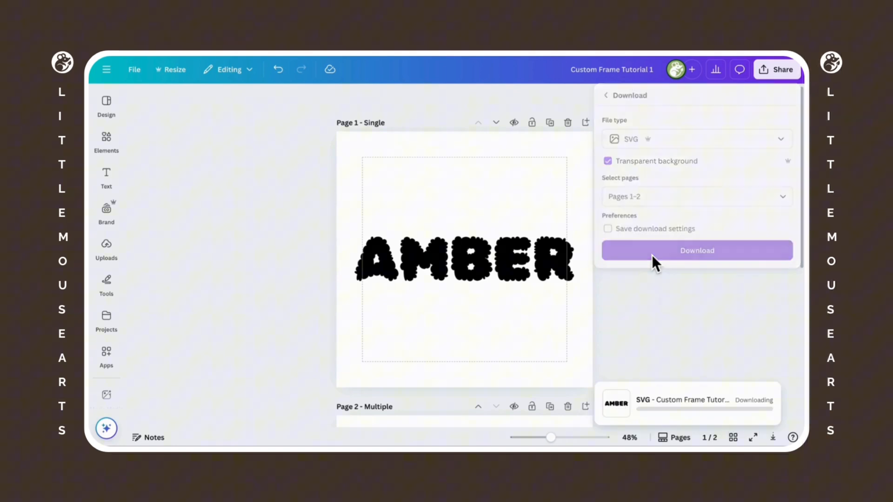
pyautogui.click(695, 138)
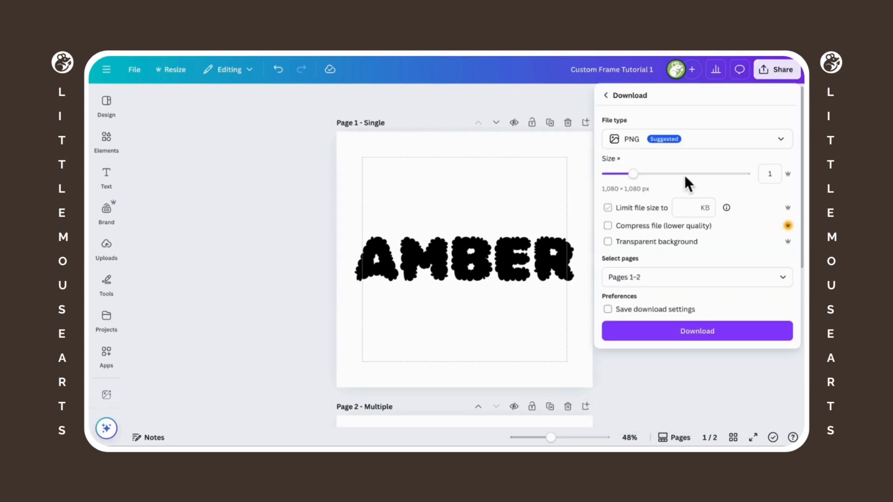
pyautogui.click(697, 278)
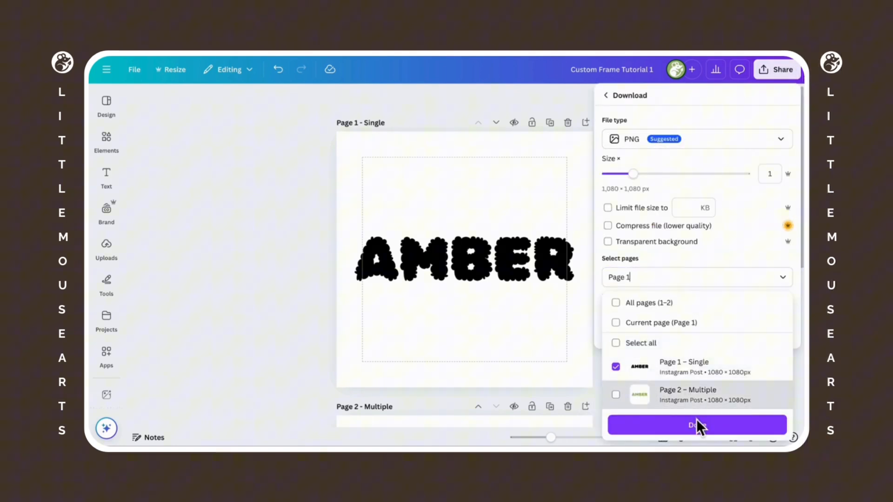
pyautogui.click(696, 426)
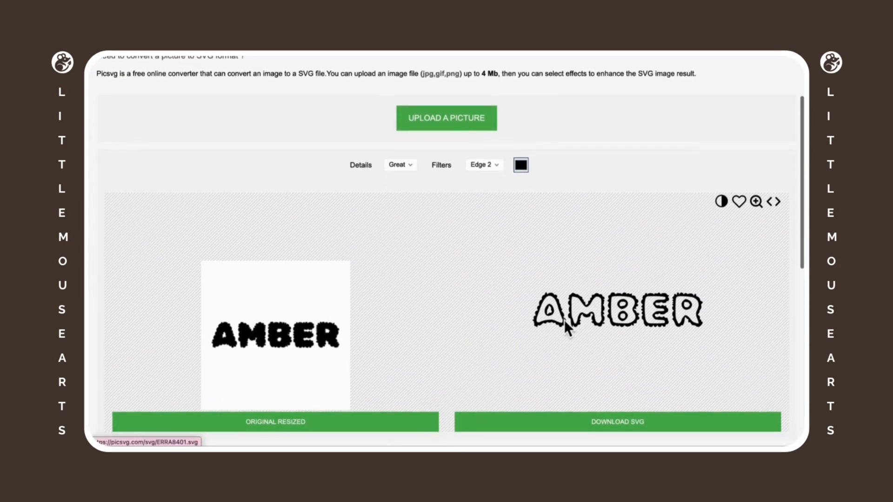
# Step: Set Picsvg Details to Strong and Filters to Internal 2 for a solid black AMBER tracing
pyautogui.click(399, 165)
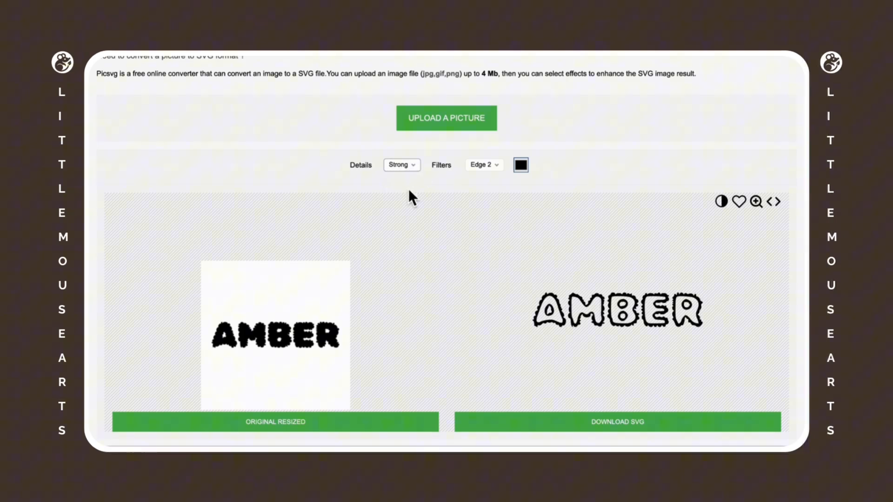
pyautogui.click(484, 165)
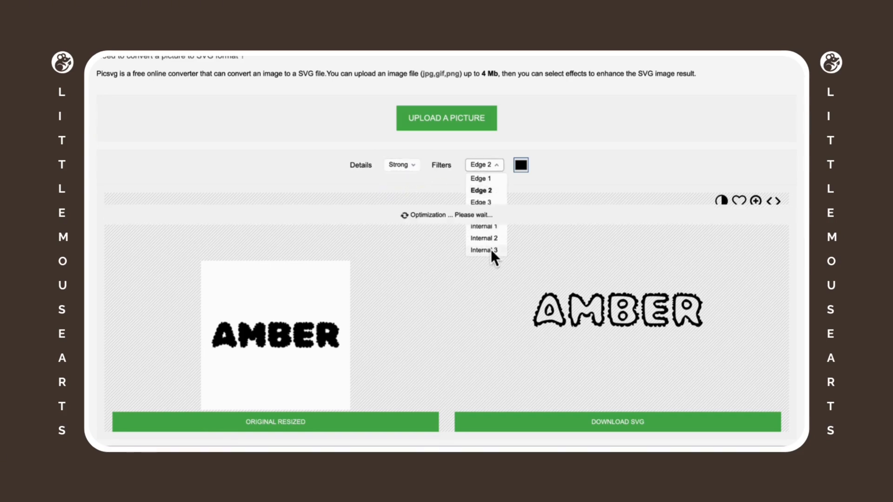
pyautogui.click(486, 250)
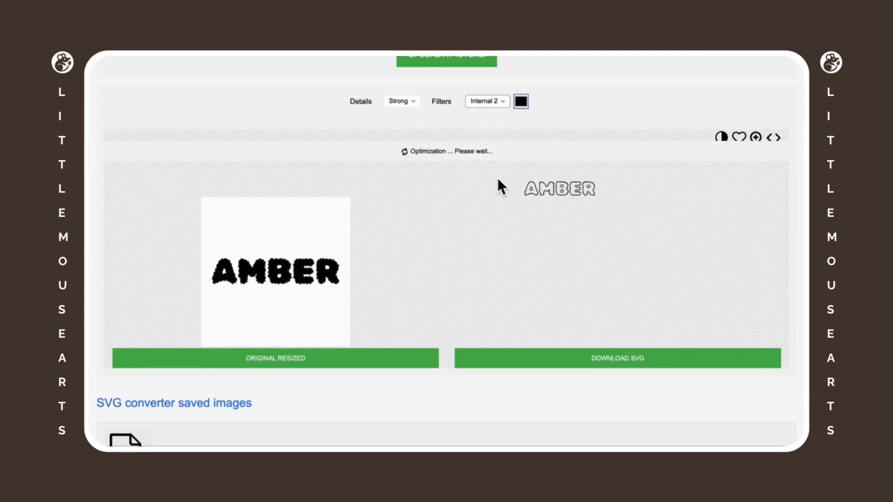
pyautogui.click(400, 100)
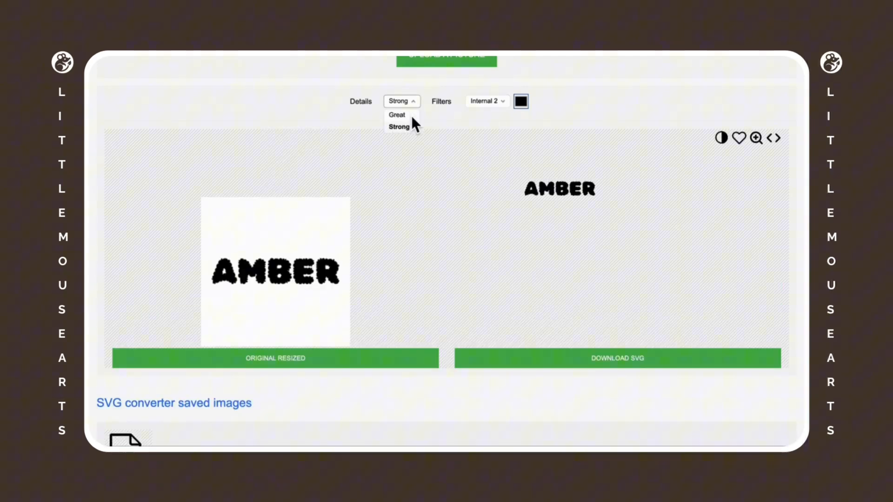
pyautogui.click(397, 114)
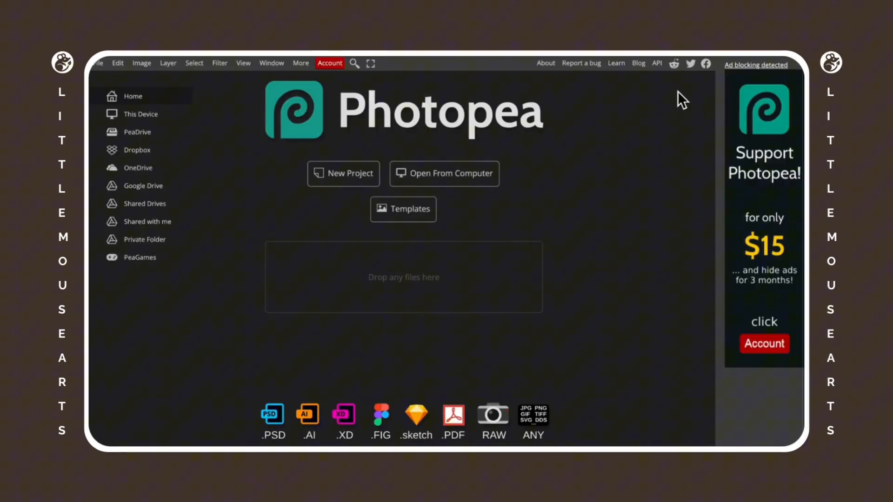
pyautogui.moveTo(575, 129)
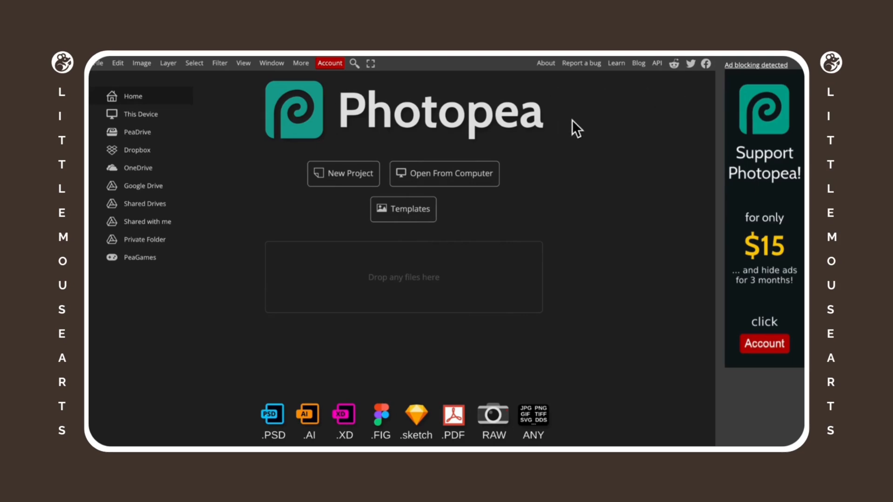
# Step: Load Single.svg, place 7.png over the AMBER lettering and clip it so the letters turn green
pyautogui.click(98, 62)
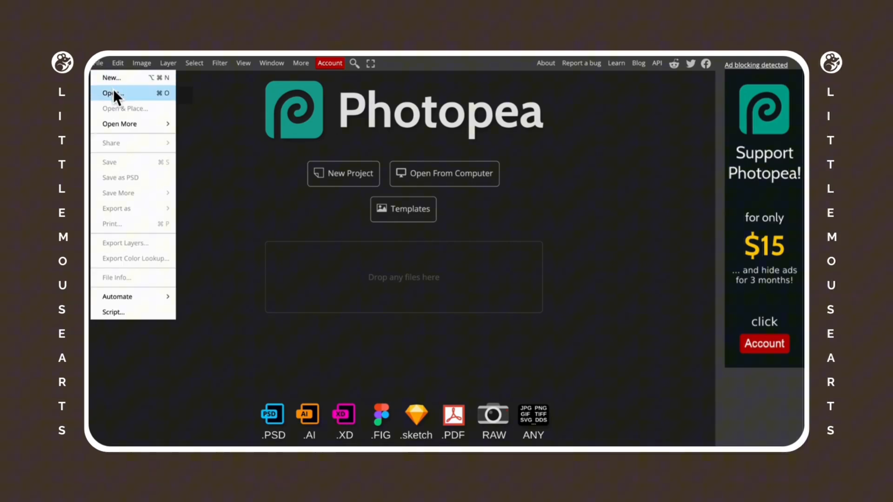
pyautogui.click(112, 93)
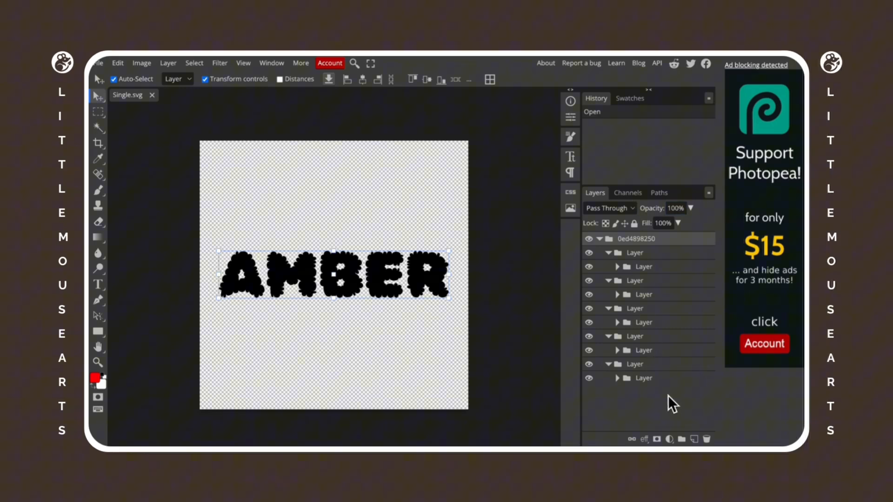
pyautogui.click(643, 378)
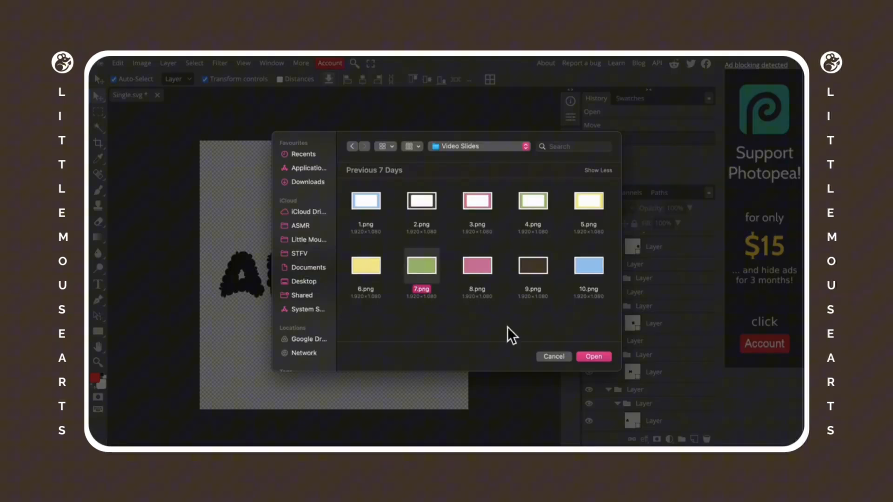
pyautogui.click(592, 356)
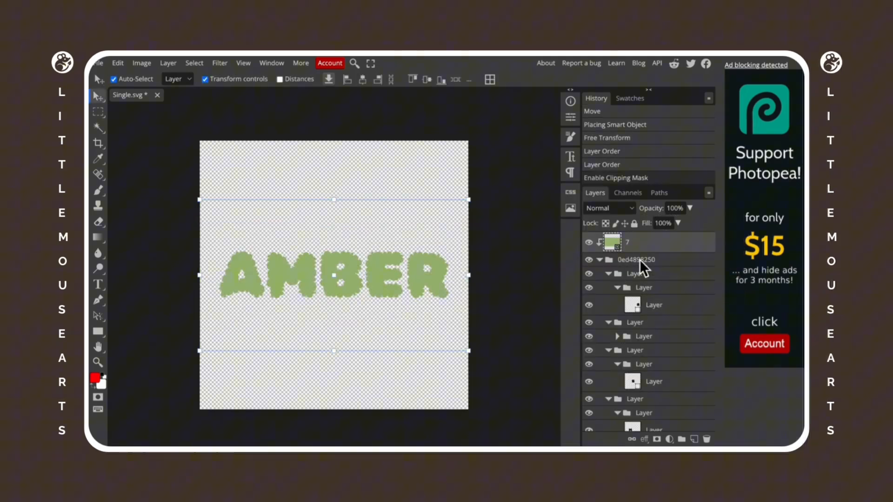
pyautogui.click(102, 62)
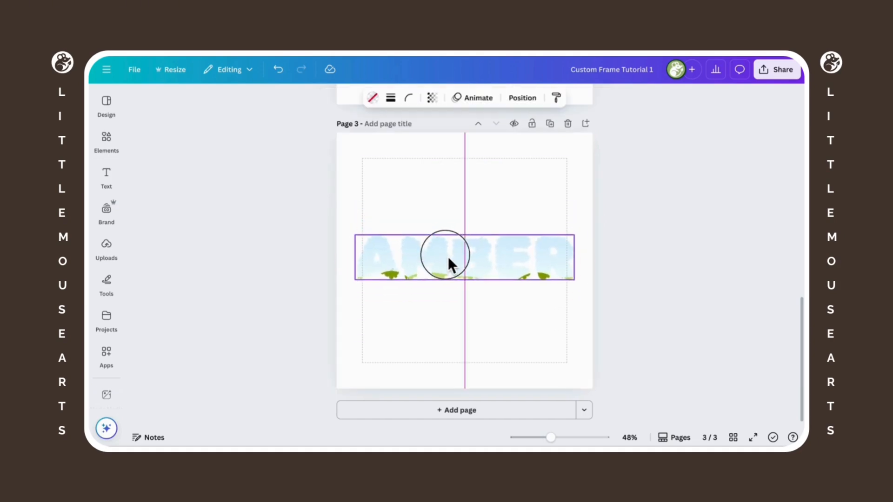
# Step: Browse the Elements library for a photo to fill the AMBER frame on page 3
pyautogui.click(106, 140)
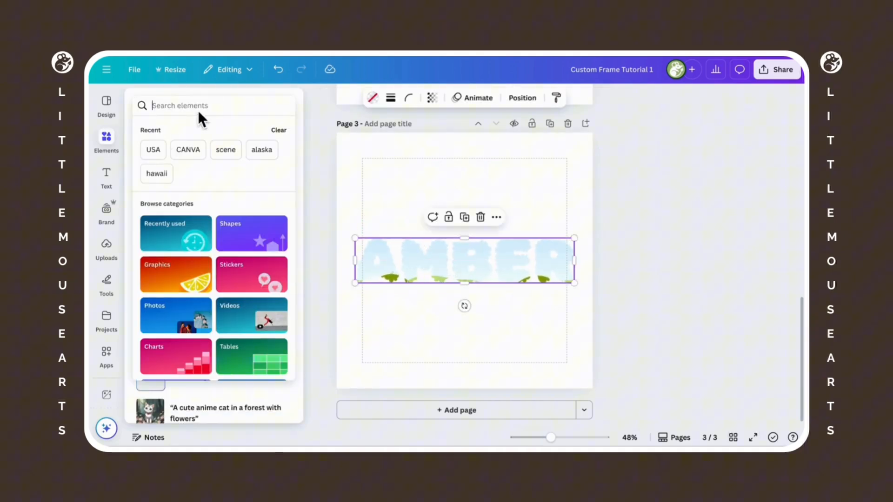
# Step: Fill the AMBER letters with a blue 'cloud' photo, then search 'glitter' for alternatives
pyautogui.write('cloud')
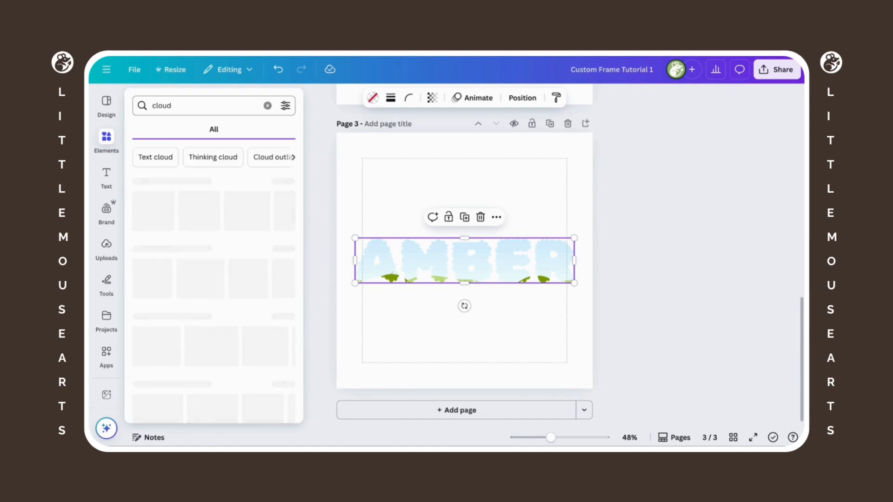
pyautogui.click(203, 130)
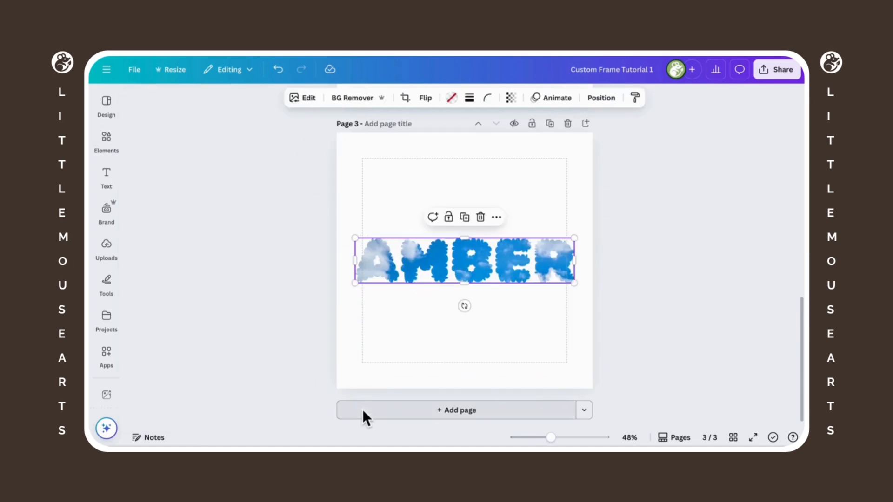
pyautogui.write('gl')
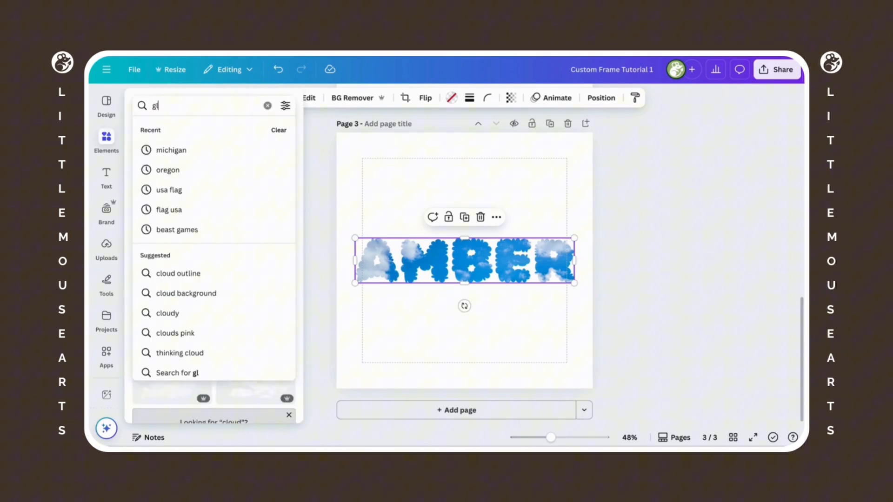
pyautogui.write('glitter')
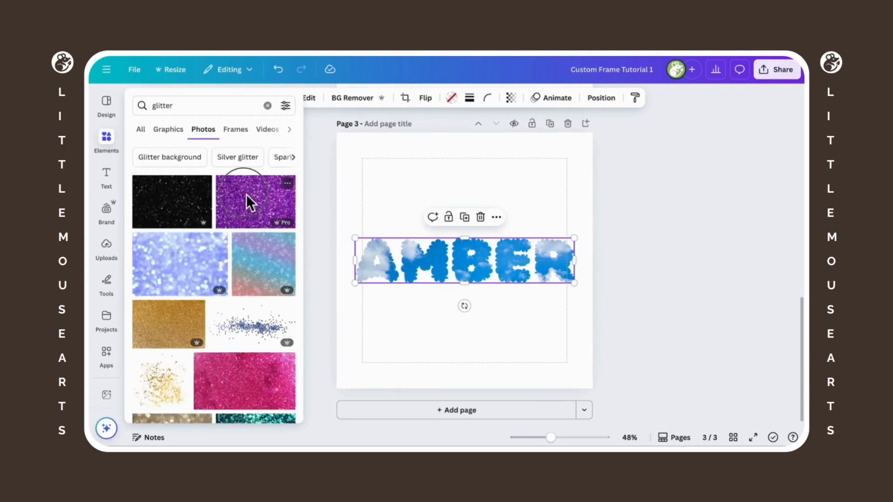